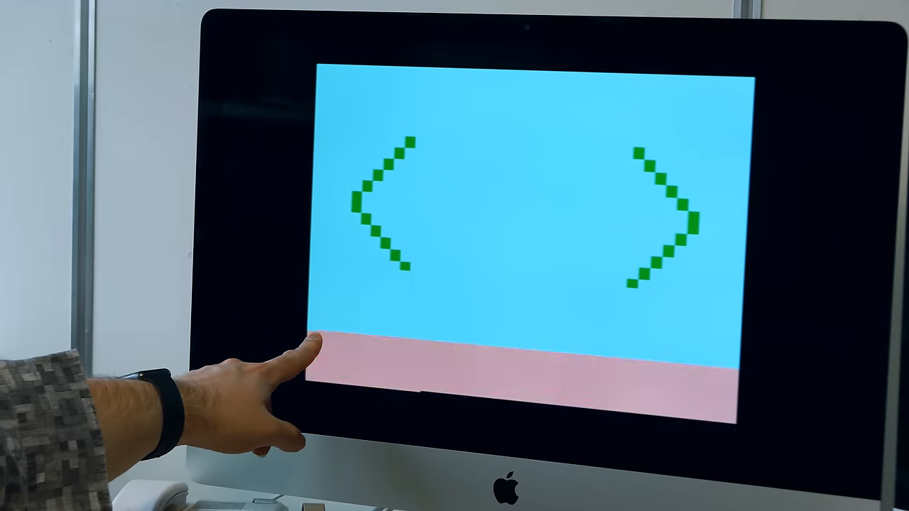
{"action": "left_click", "coordinate": [312, 355]}
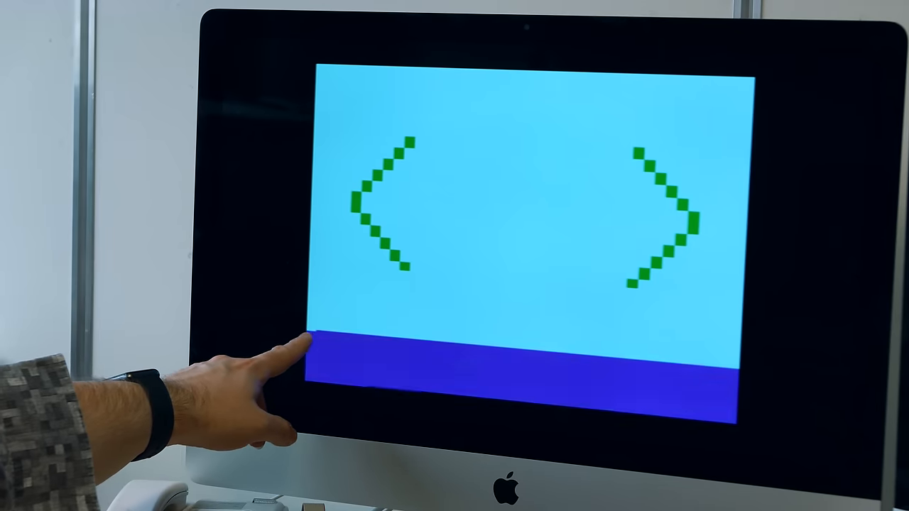